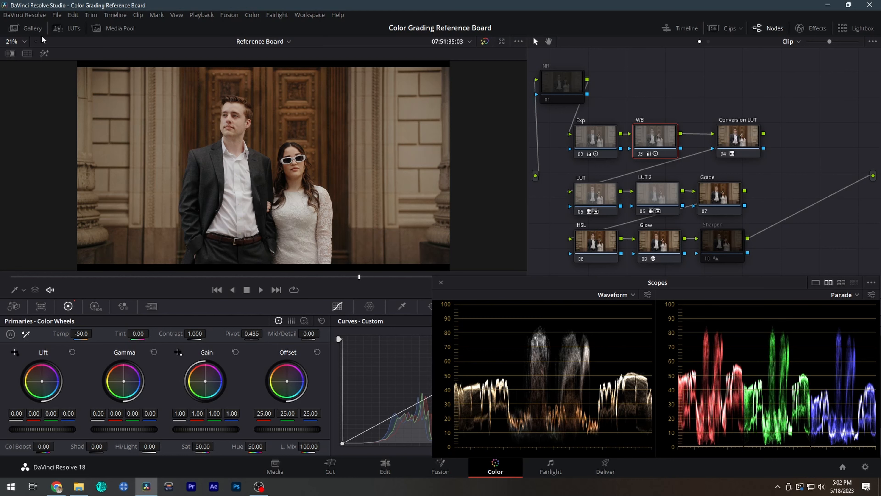
Show the Gallery with the Wedding Reference Board stills beside the shot.
left_click(32, 28)
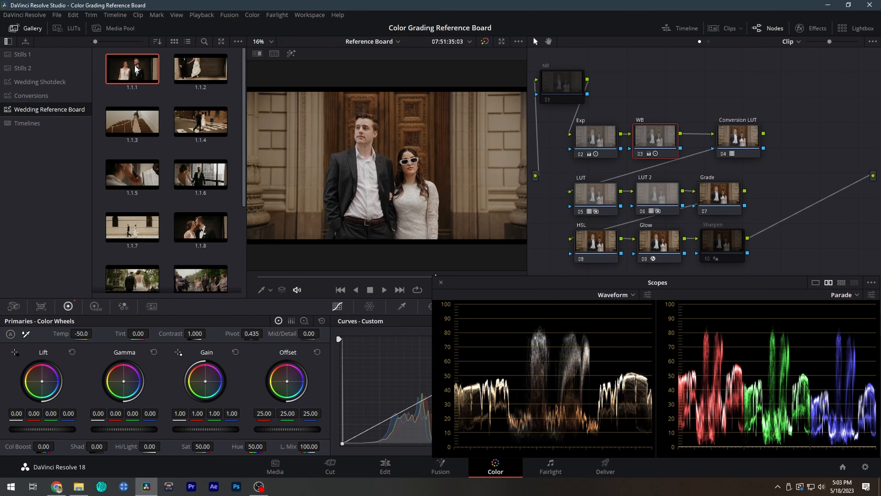
mouse_move(180, 83)
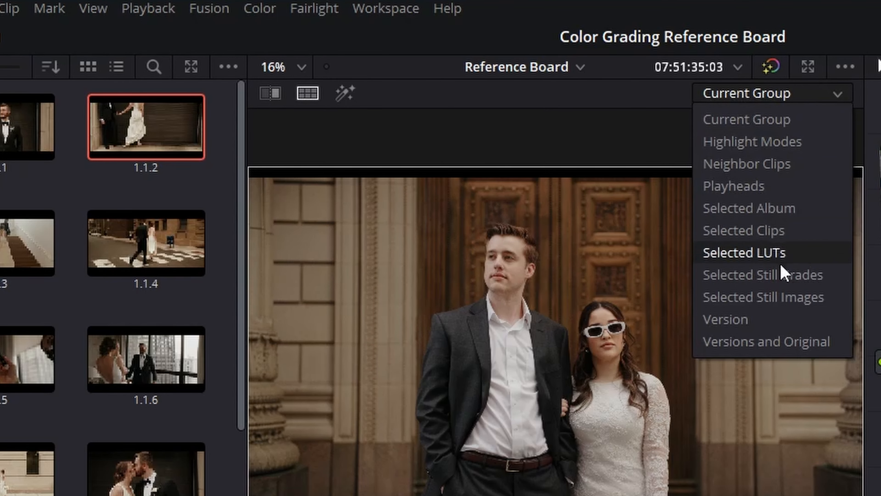
Compare the shot against Selected Still Images, stepping through stills 1.1.3, 1.1.6, 1.1.2 and 1.1.8.
left_click(764, 296)
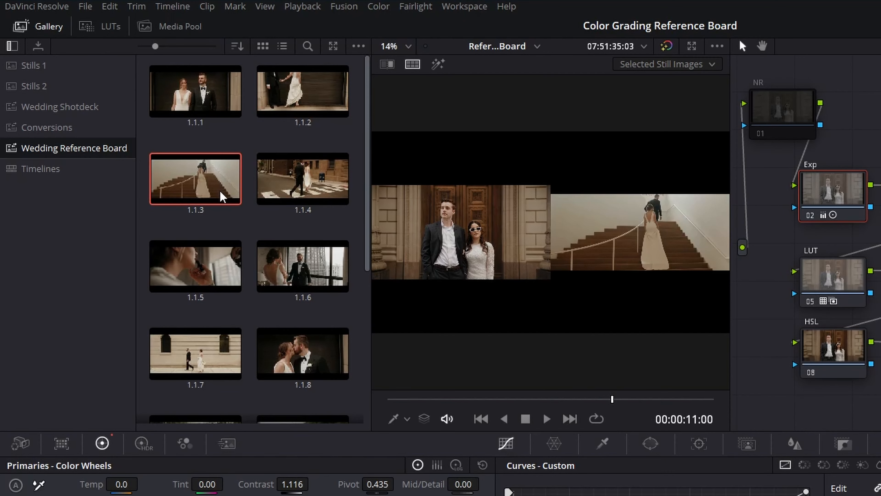
scroll("down", 3)
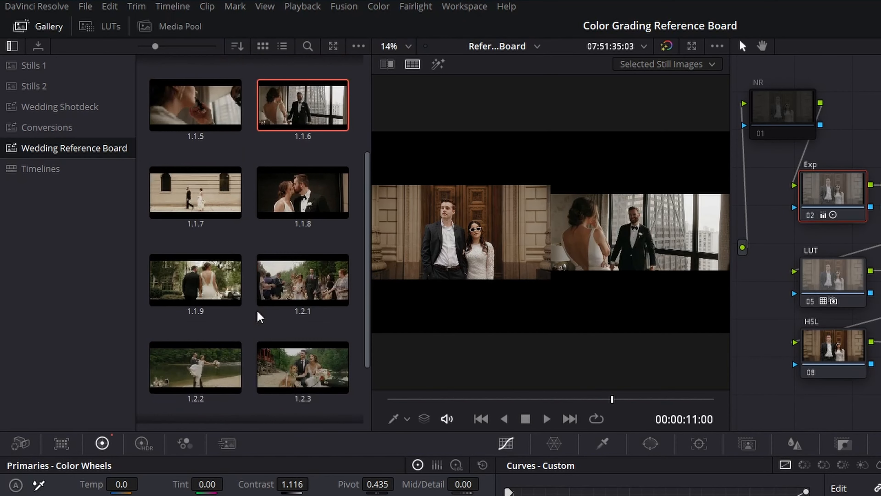
left_click(195, 280)
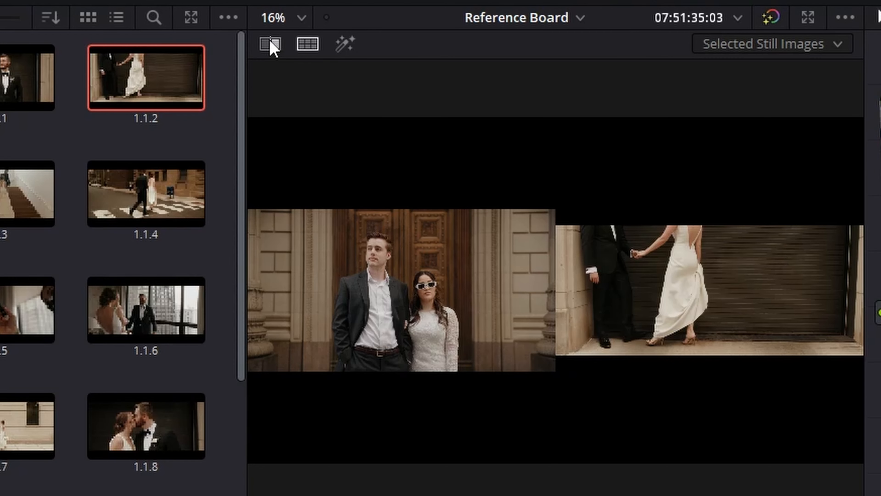
left_click(270, 44)
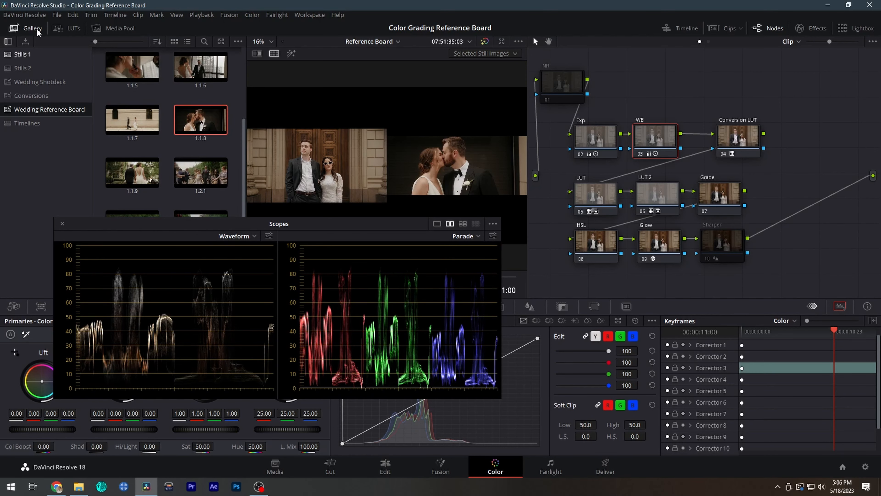
Hide the Gallery stills to enlarge the crosswalk split-screen comparison.
left_click(30, 28)
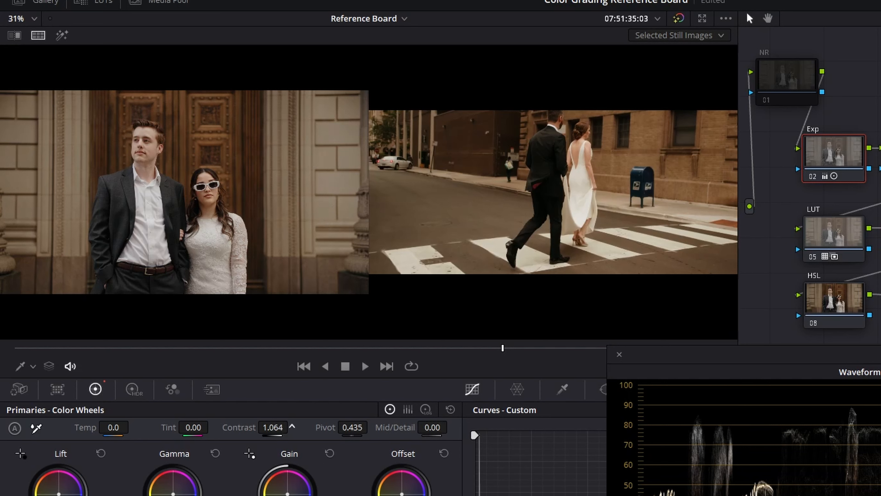
Raise the wedding shot's contrast toward 1.2 while watching the waveform.
left_click_drag(273, 427, 287, 427)
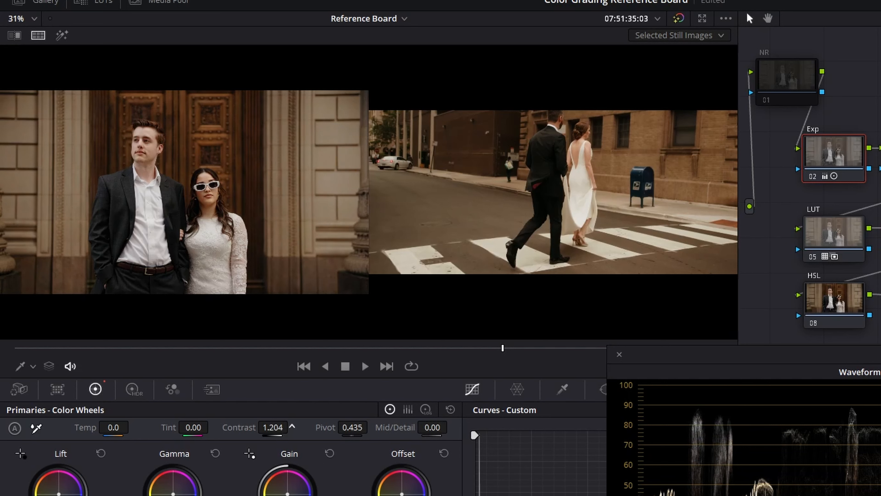
left_click_drag(272, 427, 264, 428)
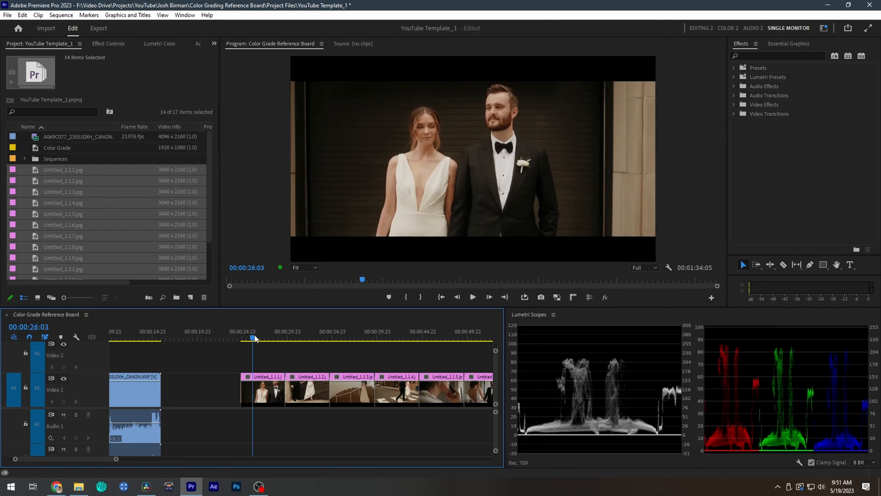
Select the Untitled reference stills for removal from the project and timeline.
left_click(408, 337)
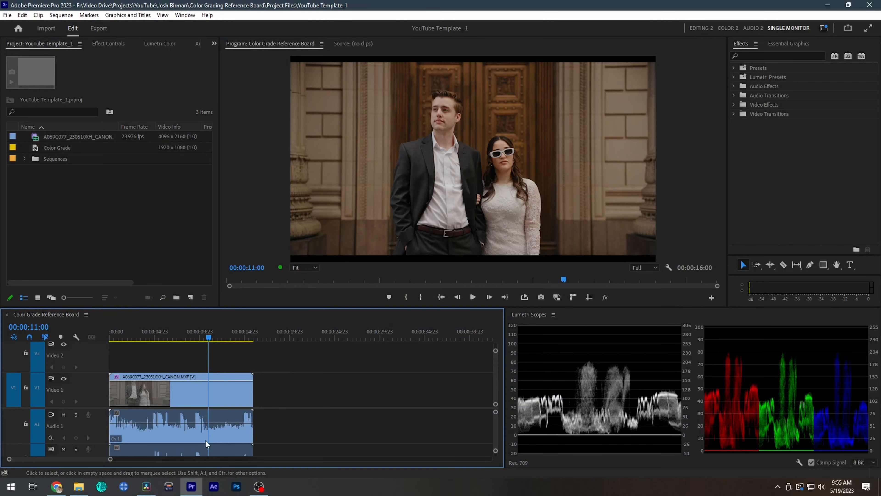
left_click(78, 486)
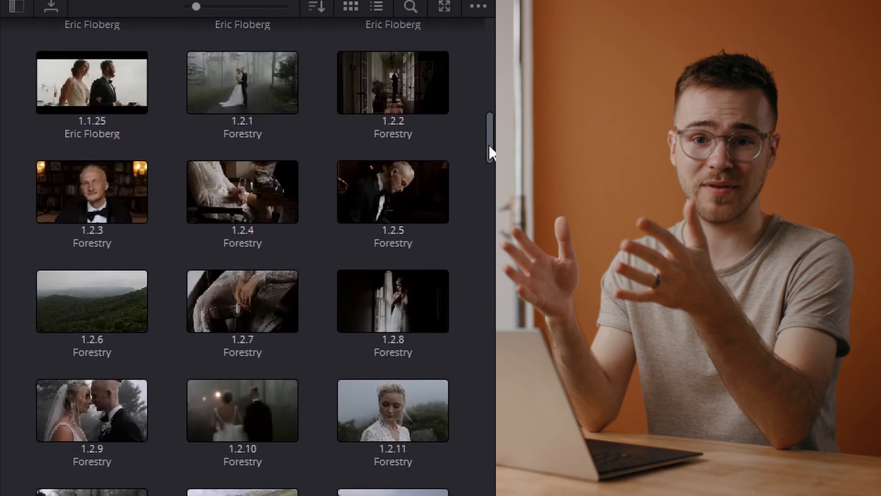
scroll("down", 3)
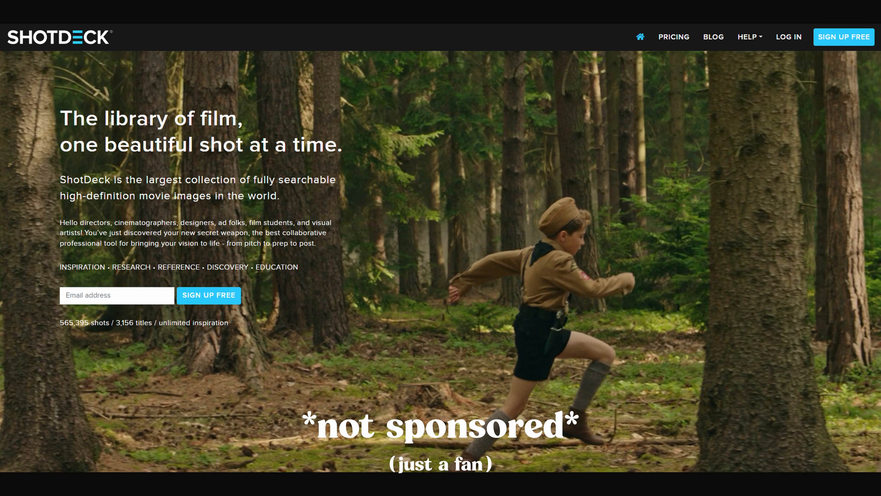
Browse the ShotDeck search library and its Filter Results categories.
left_click(673, 37)
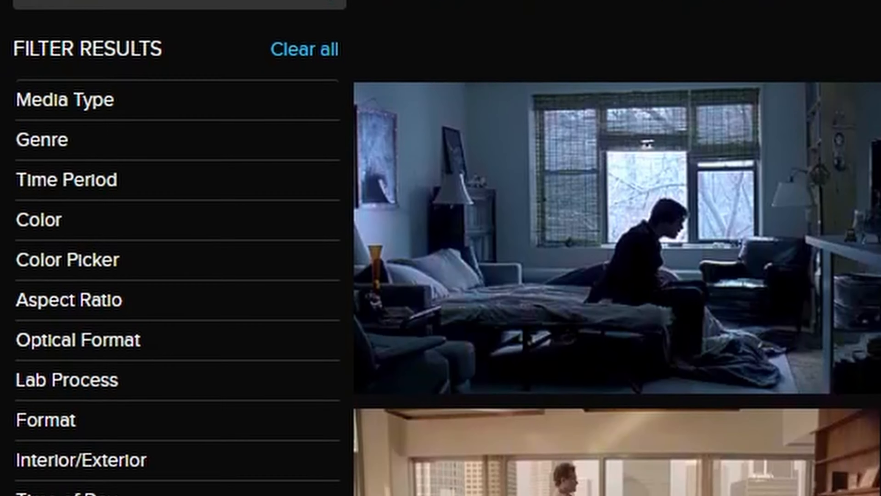
scroll("down", 3)
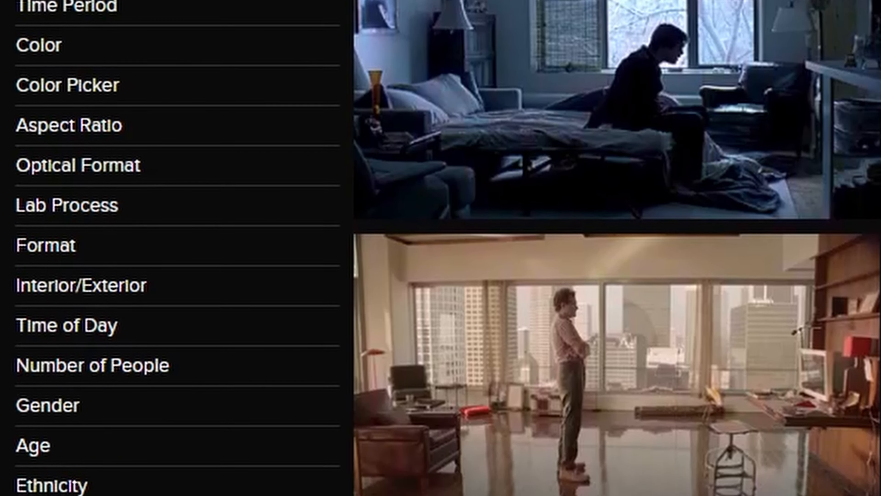